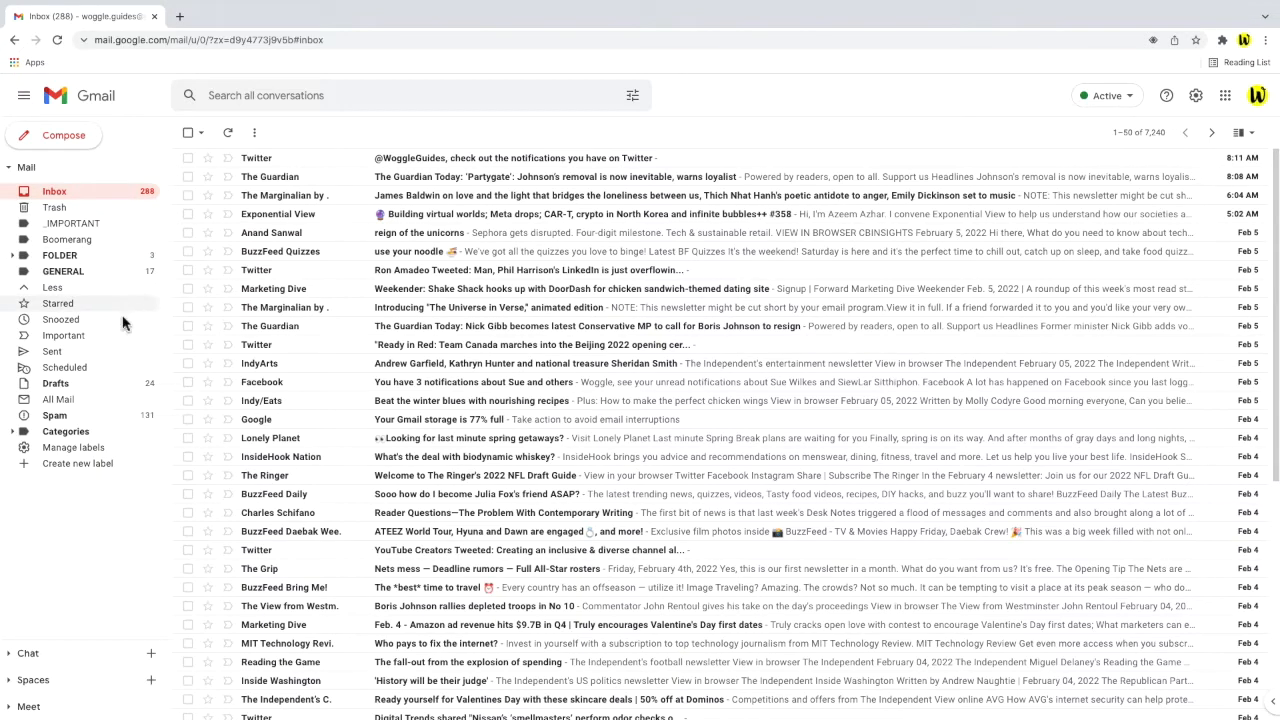
mouse_move(120, 428)
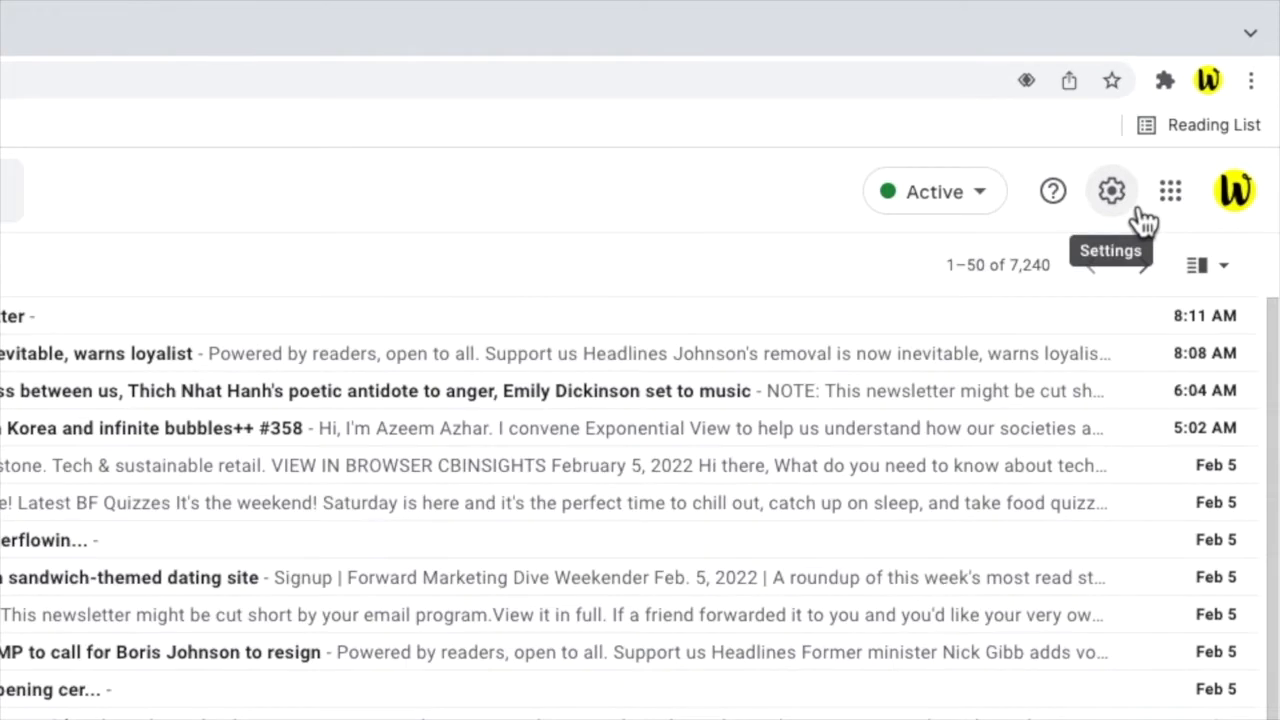
Go from the gear icon's Quick settings panel to the full Settings page on the General tab.
click(1112, 192)
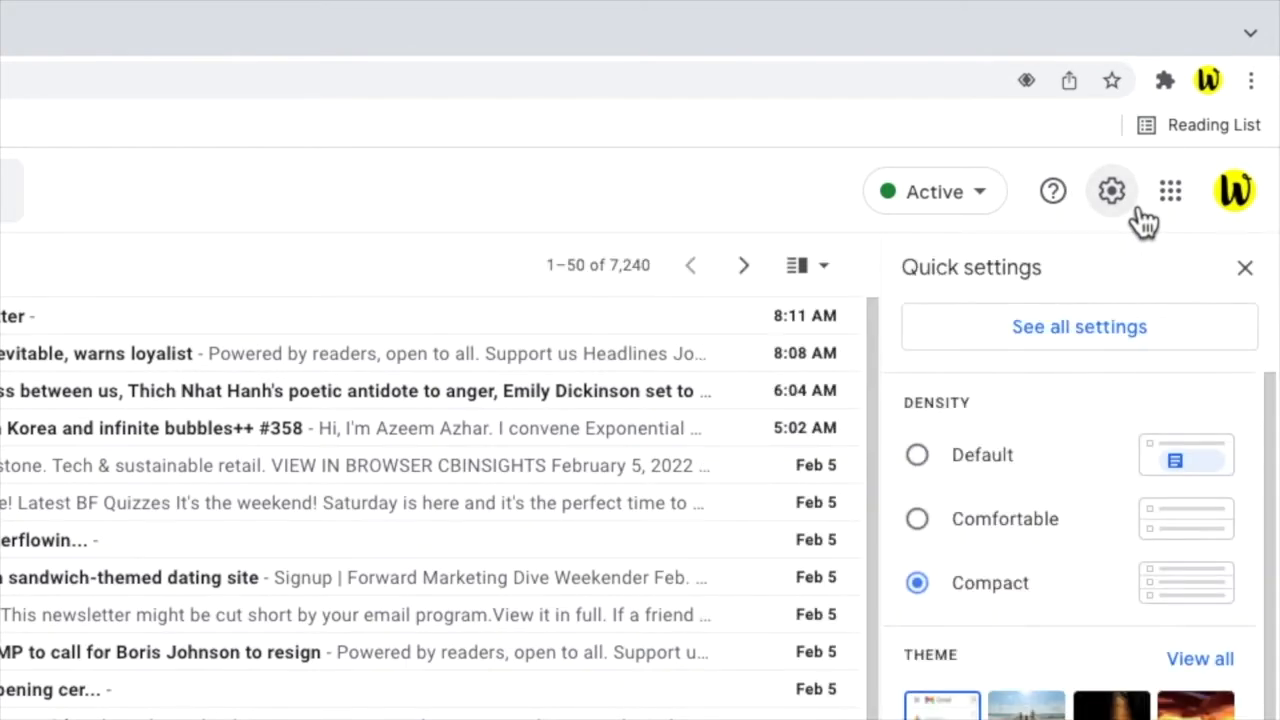
mouse_move(1210, 340)
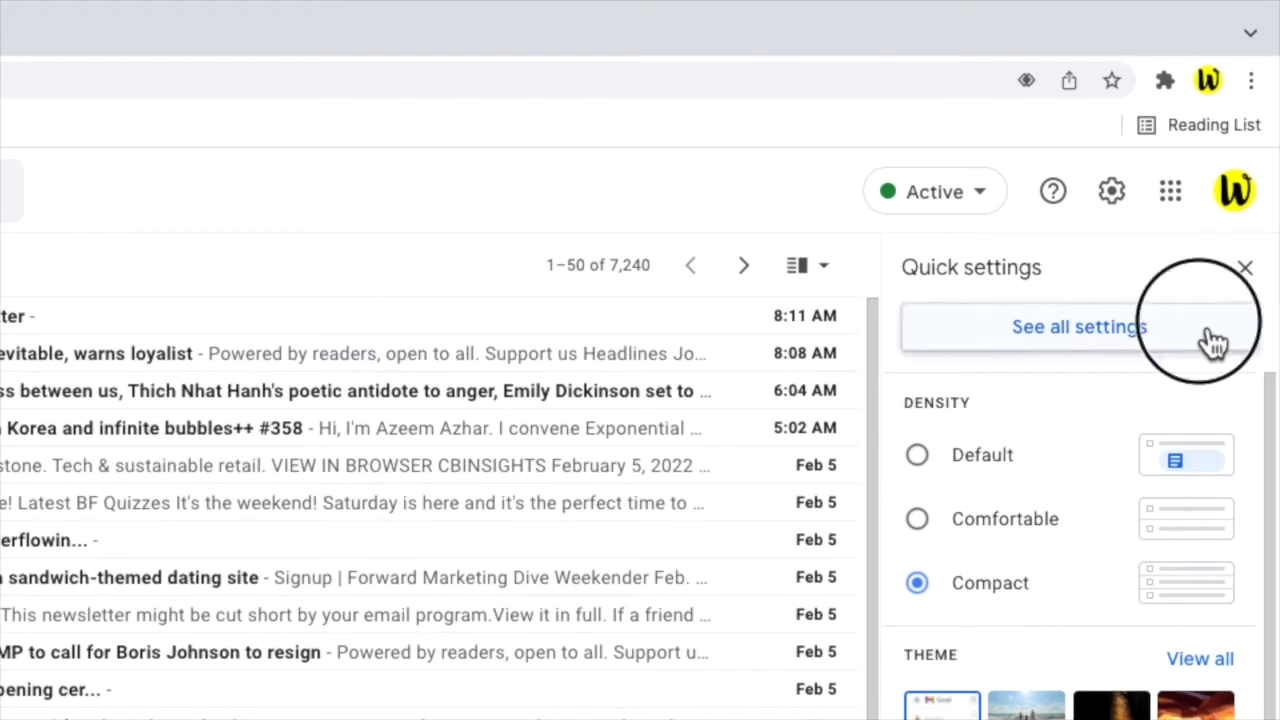
click(1080, 328)
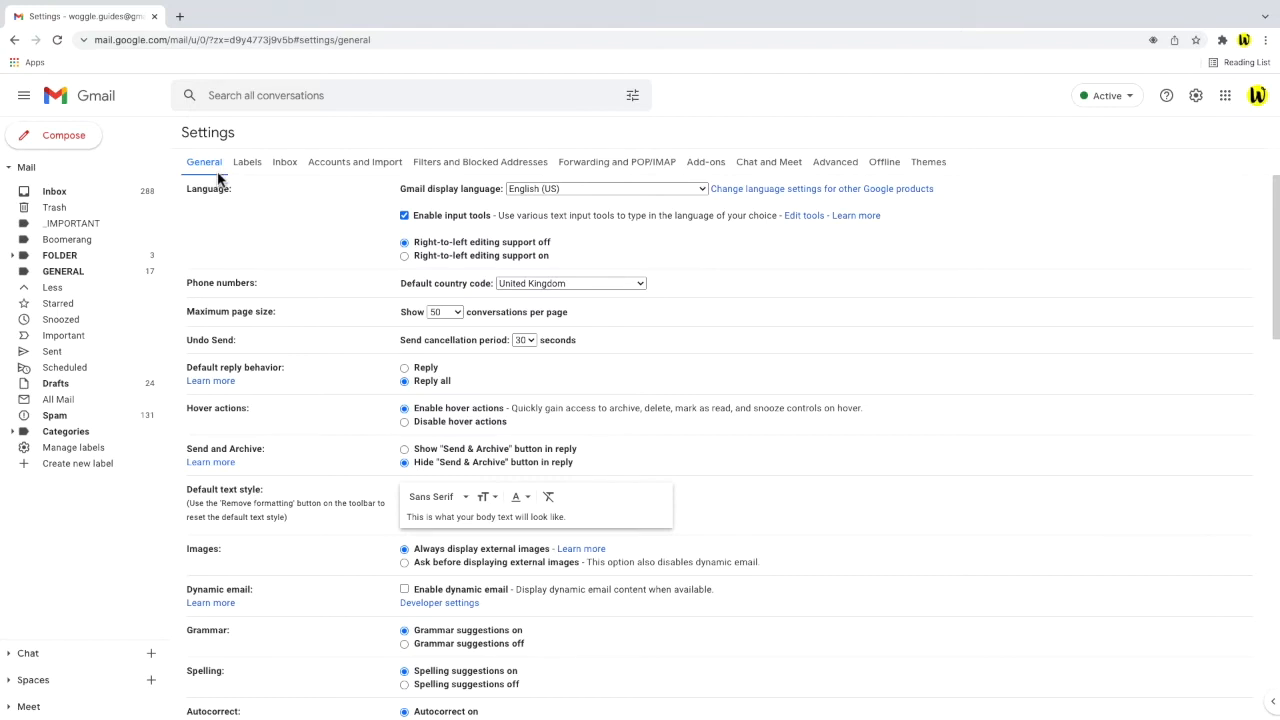
mouse_move(368, 210)
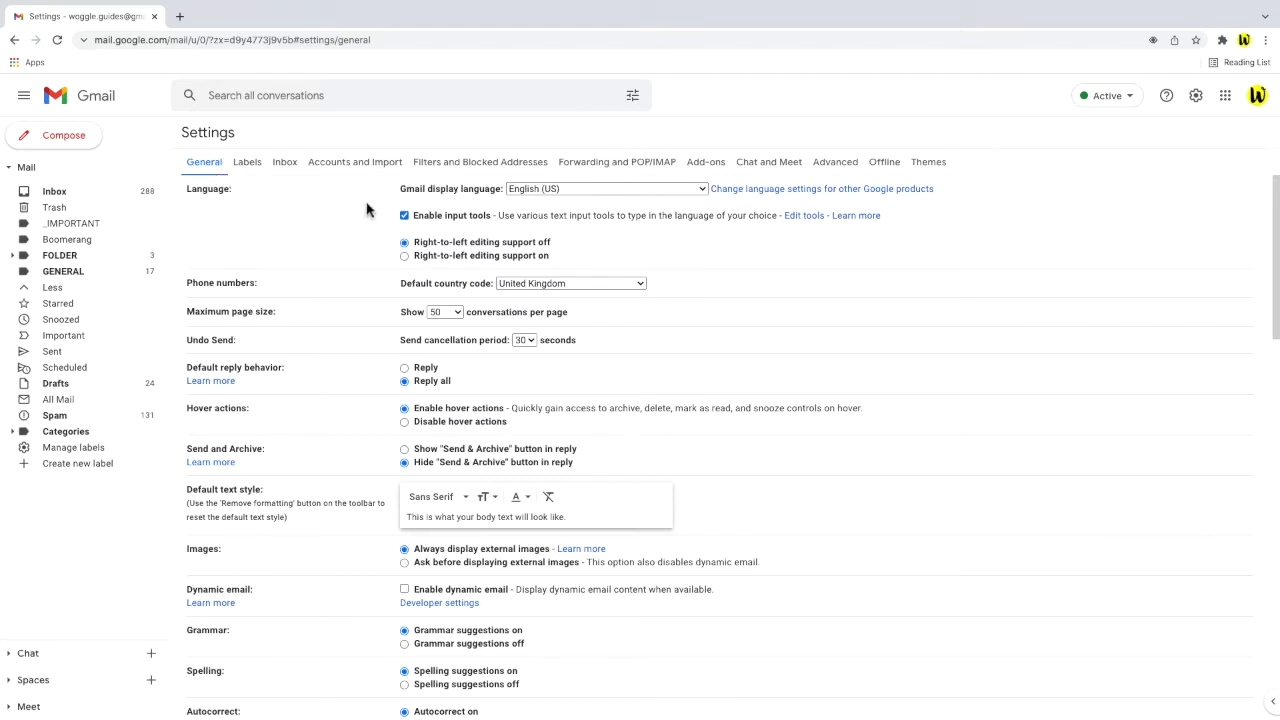
mouse_move(710, 198)
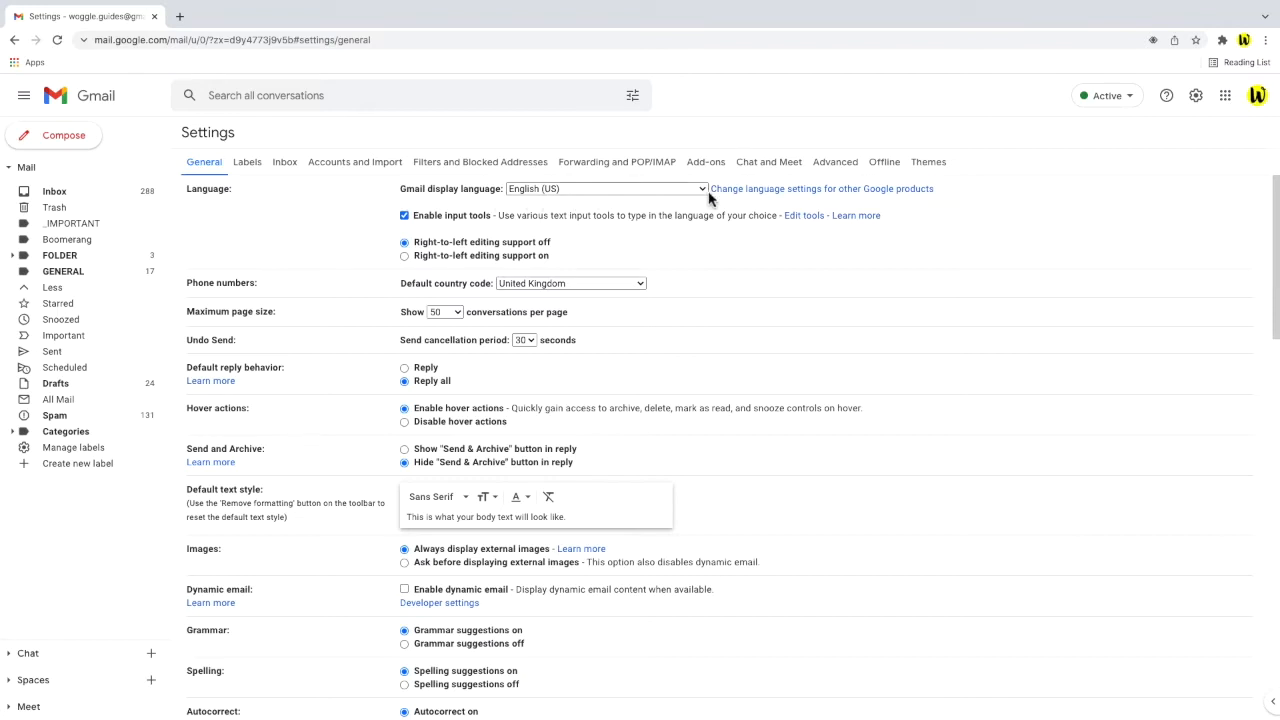
Expand the Gmail display language list, currently set to English (US).
click(604, 188)
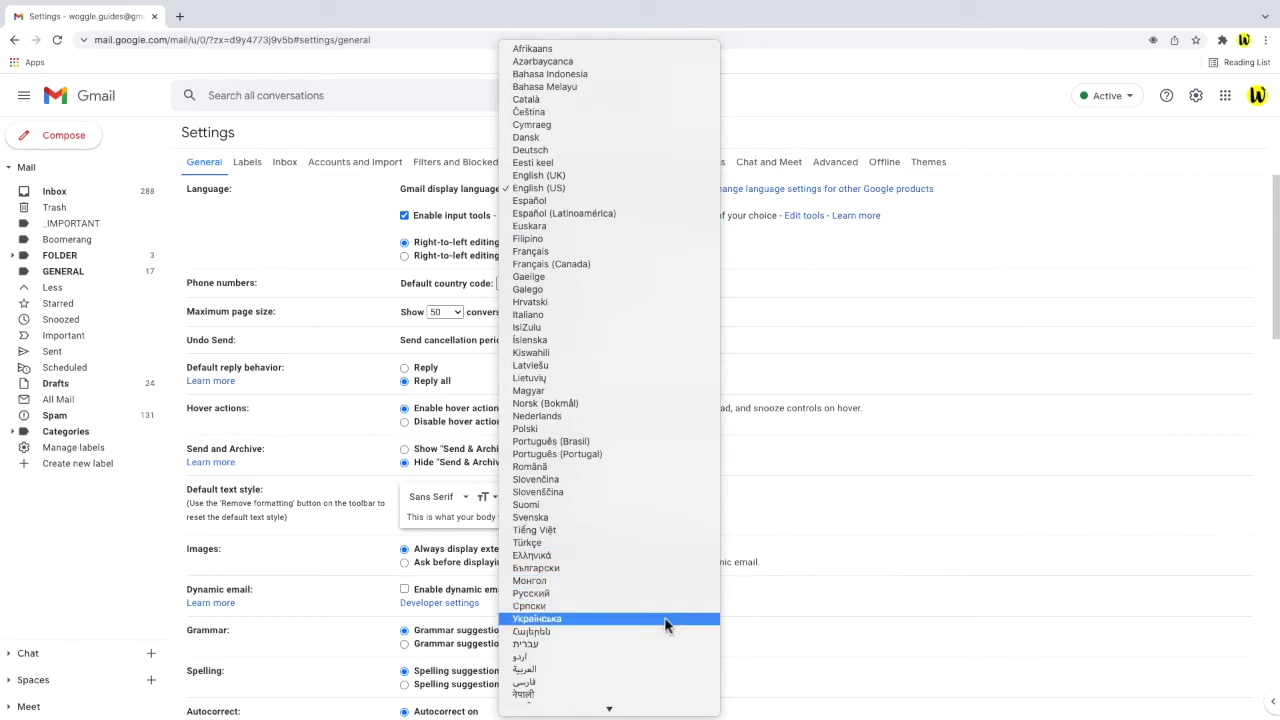
mouse_move(668, 378)
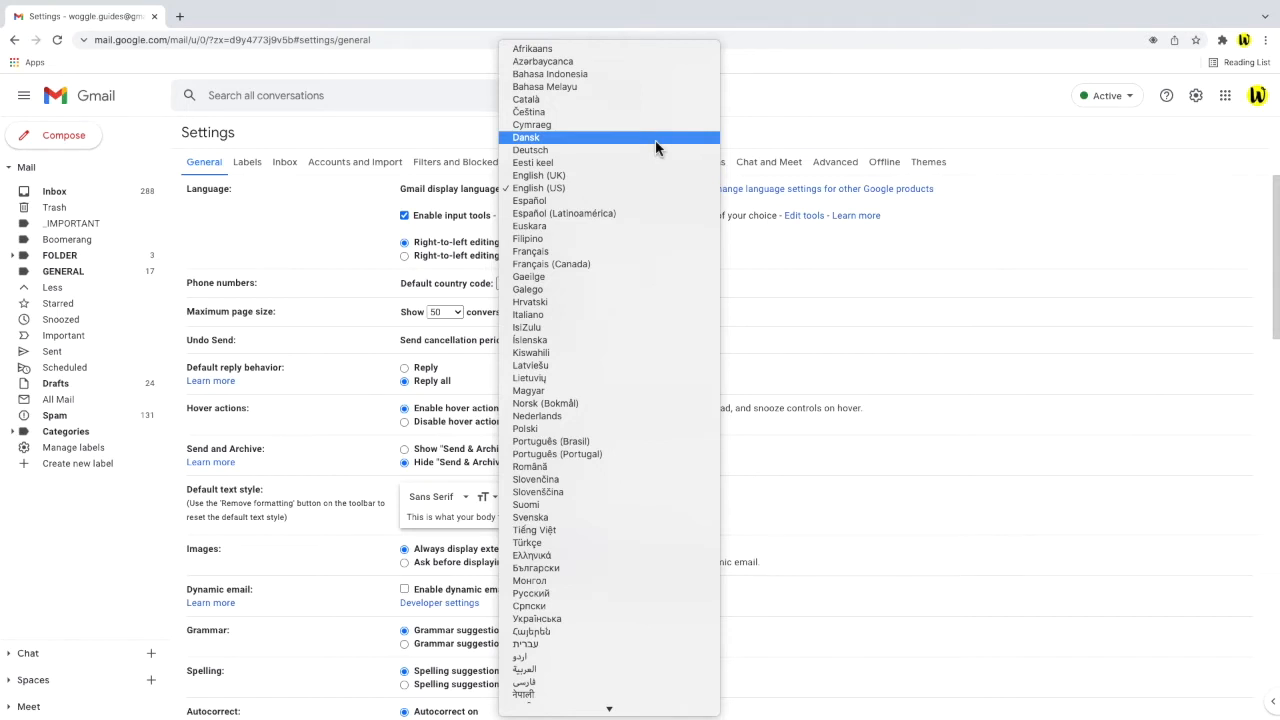
mouse_move(664, 252)
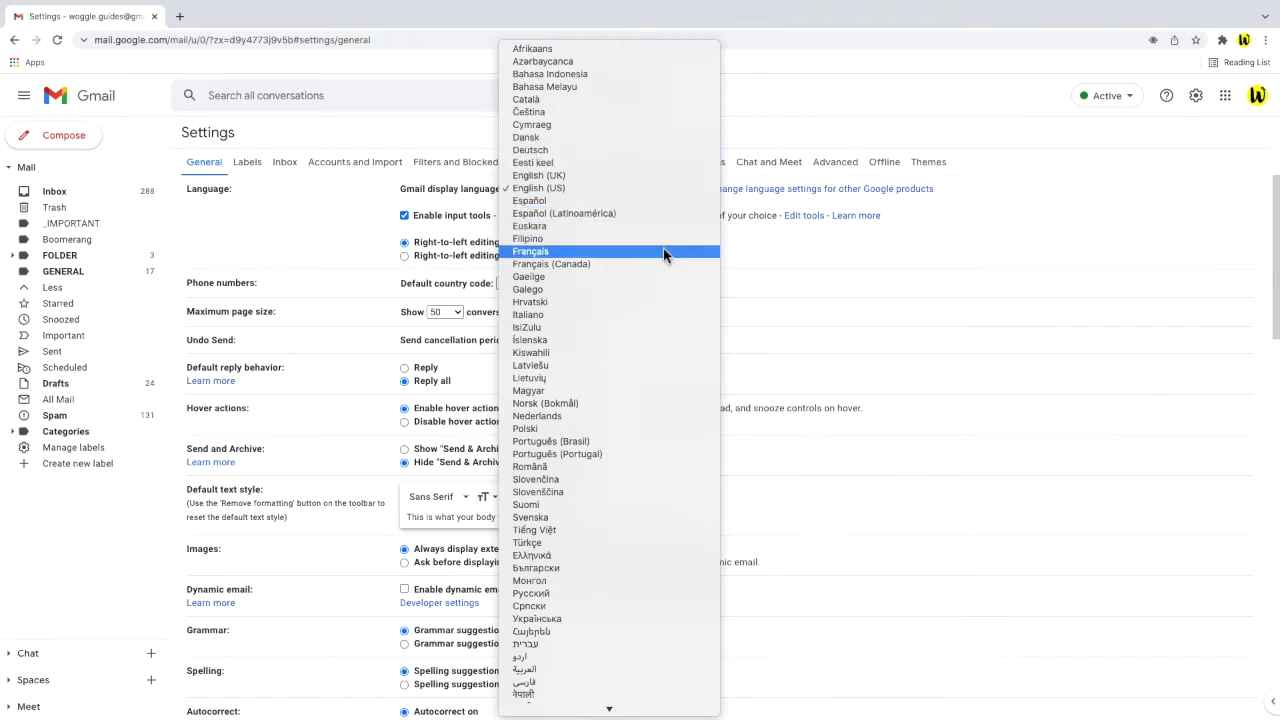
Choose Français as the Gmail display language.
click(532, 252)
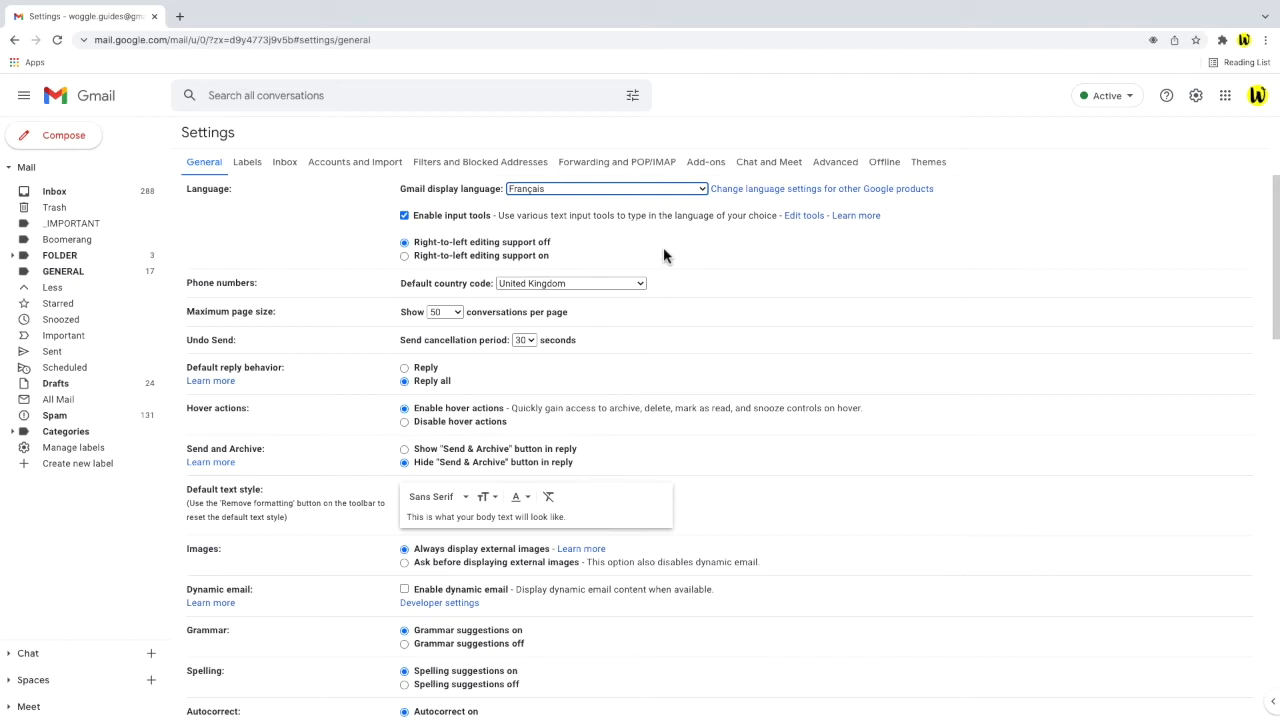
mouse_move(744, 218)
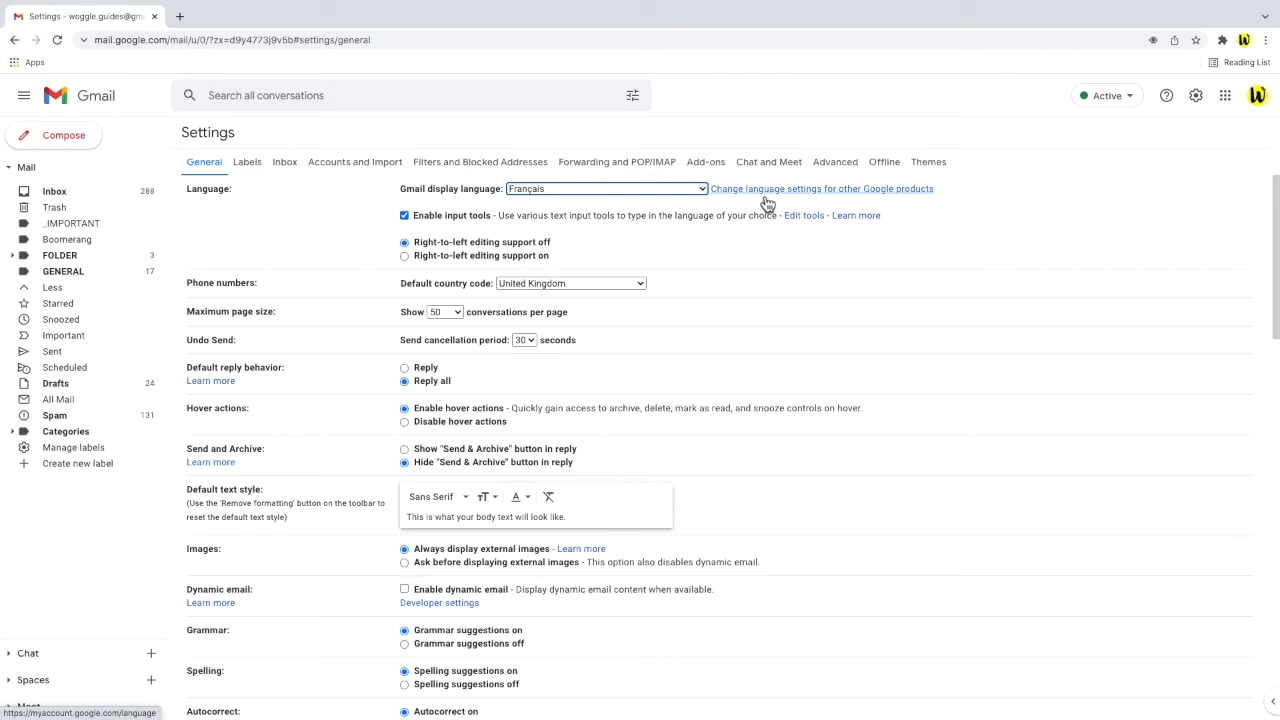
click(820, 188)
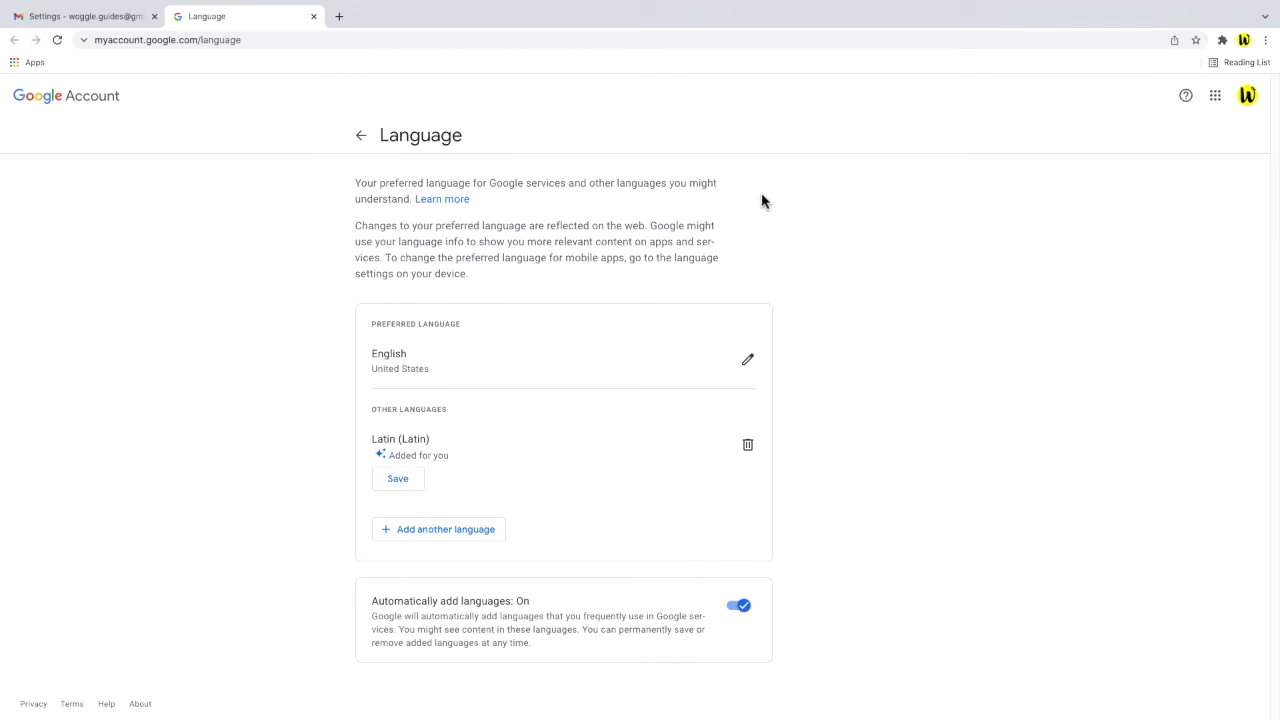
mouse_move(570, 352)
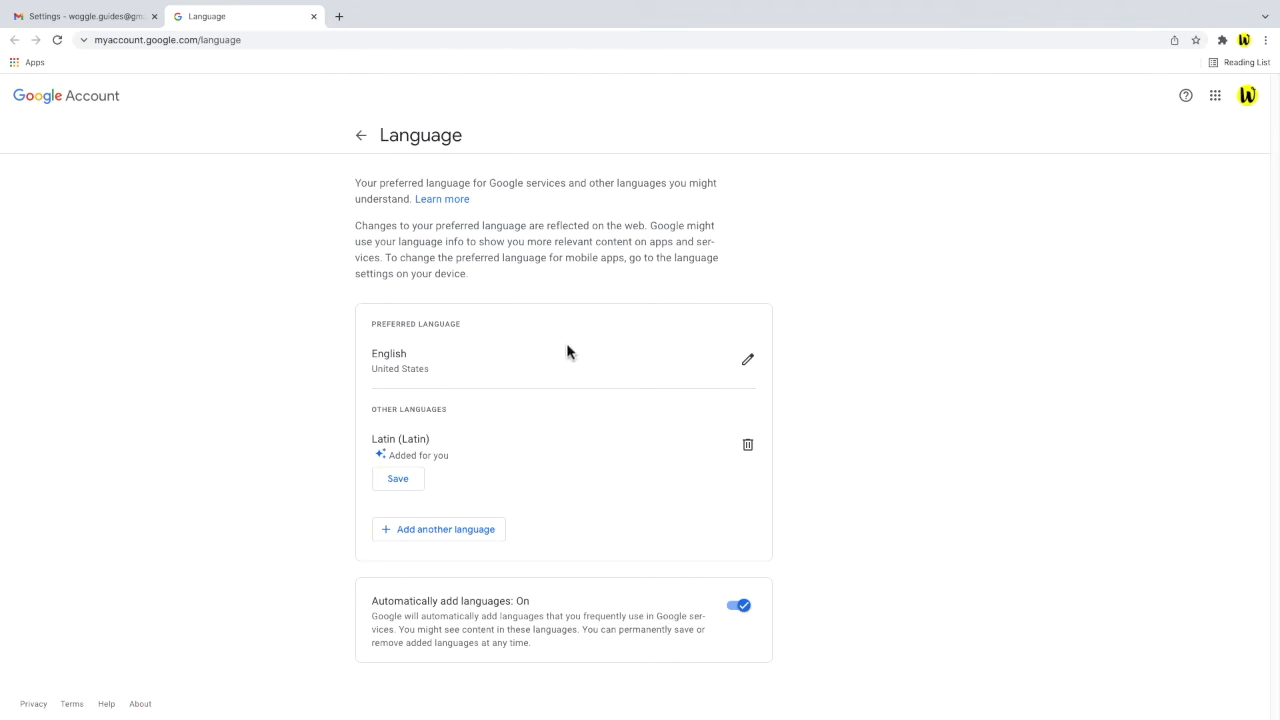
mouse_move(456, 368)
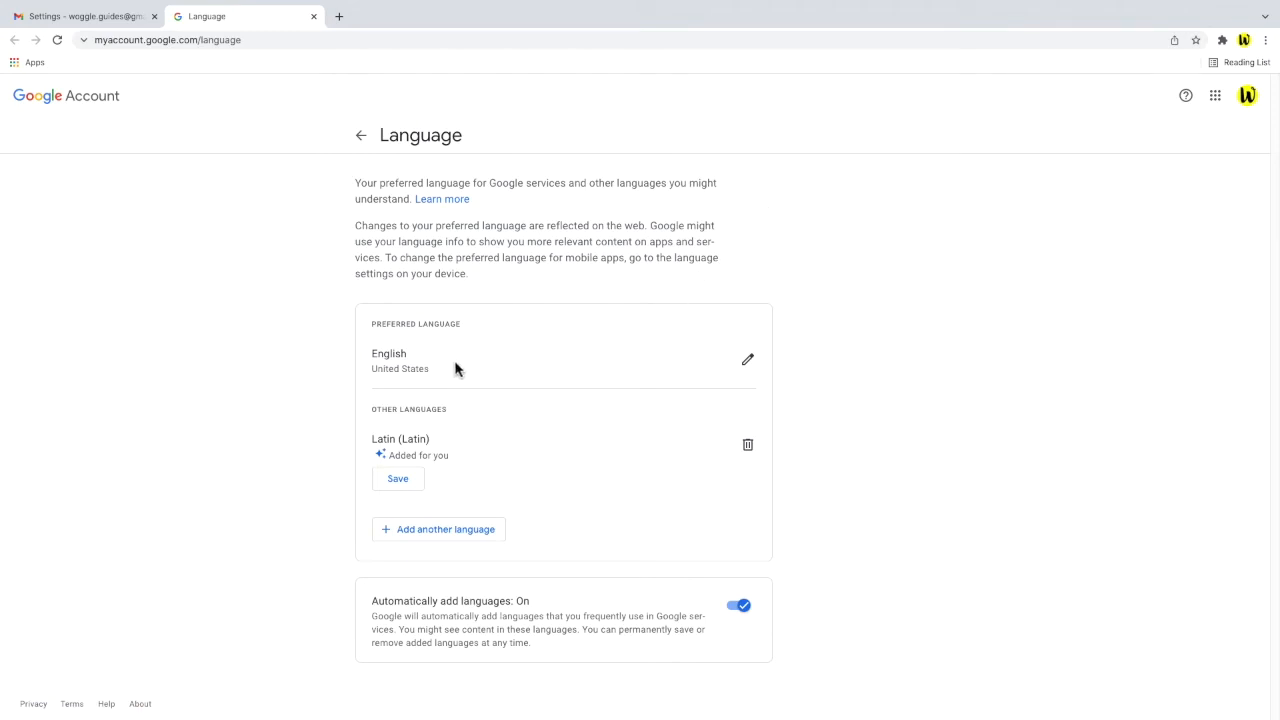
mouse_move(644, 364)
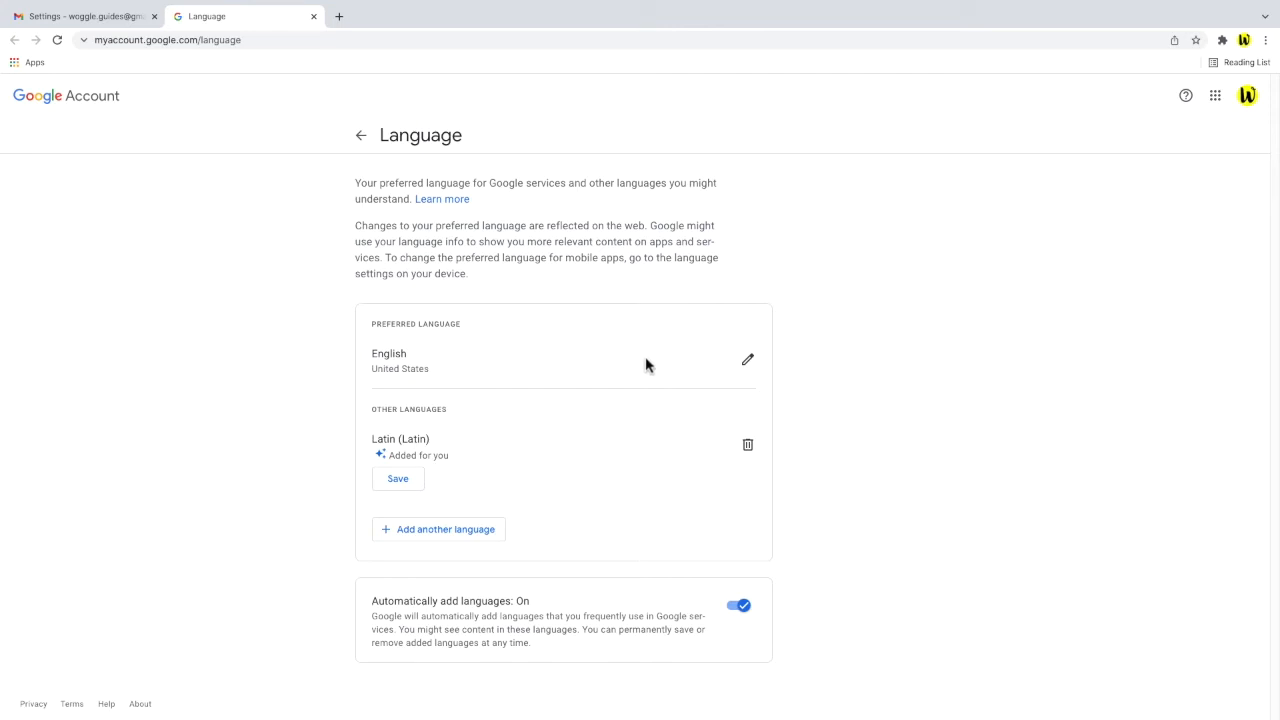
mouse_move(748, 360)
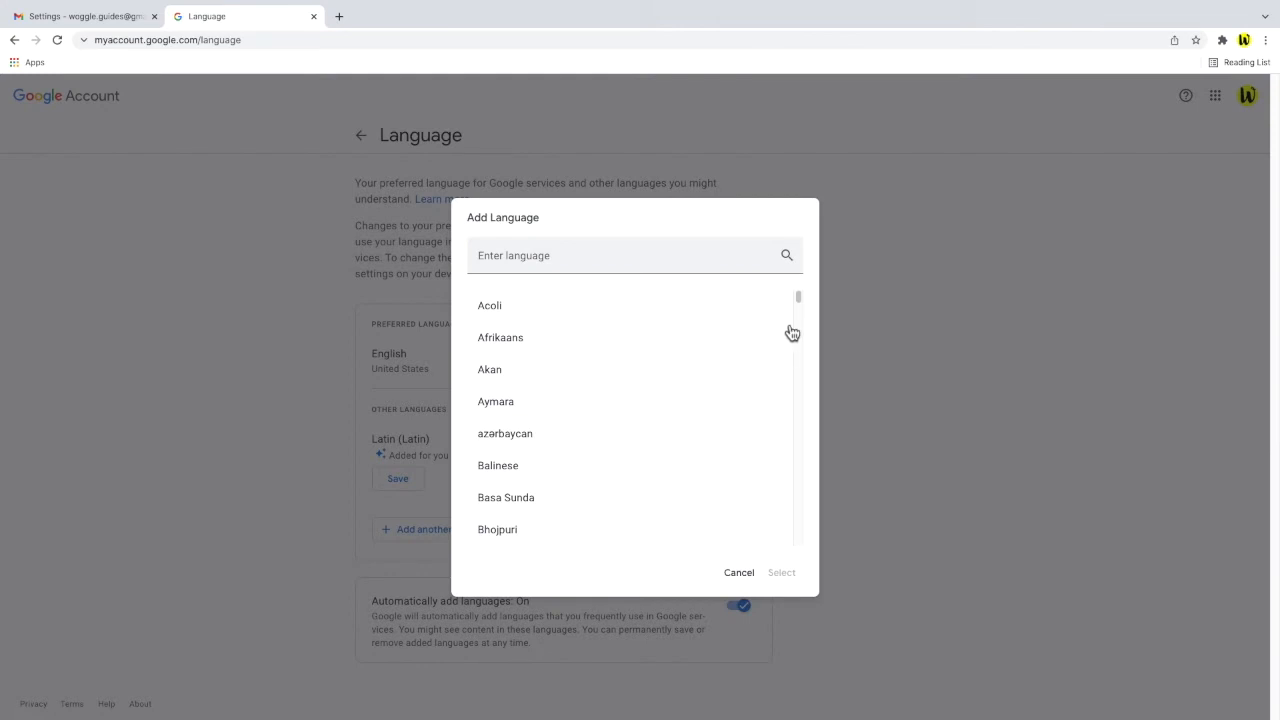
scroll(down, 3)
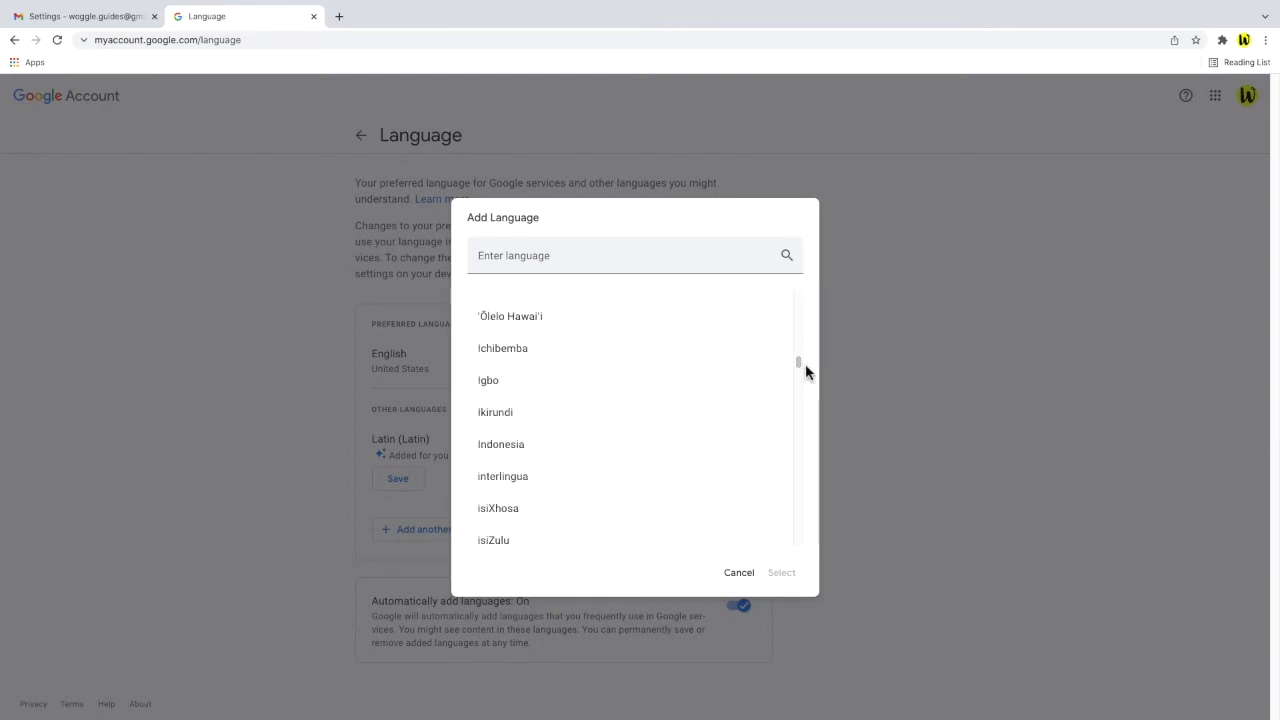
click(80, 16)
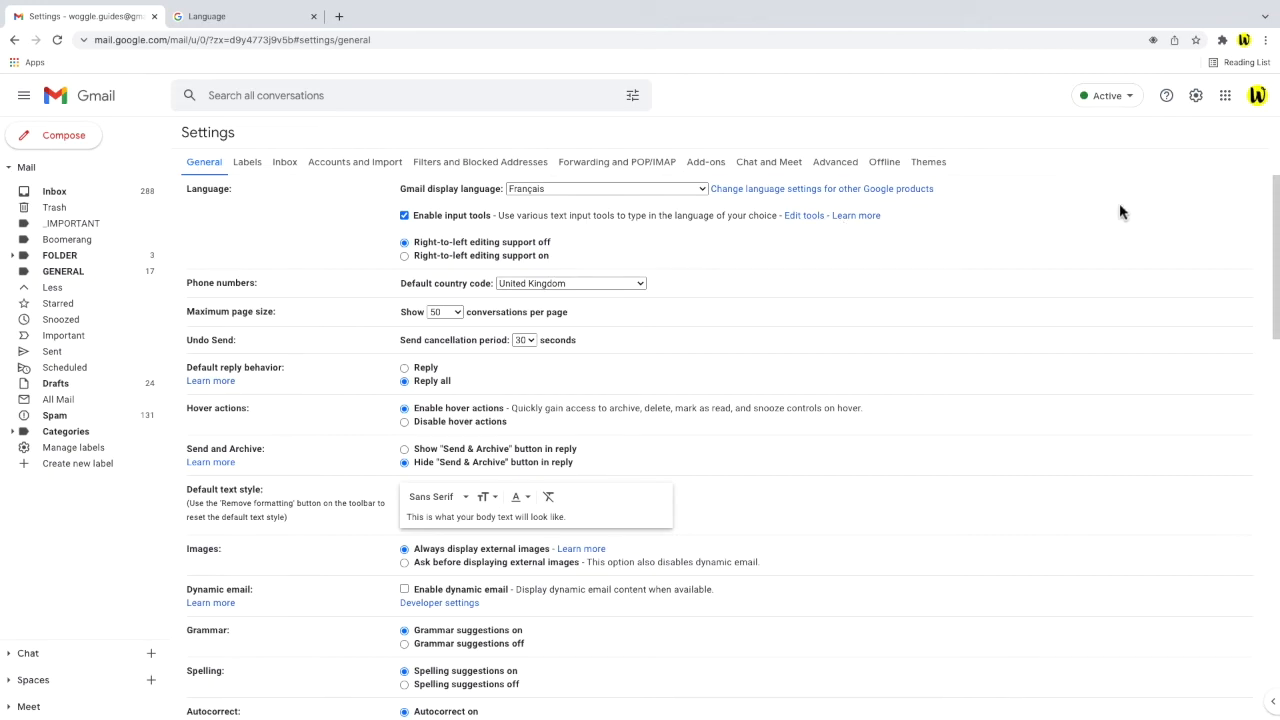
Save the changes so Gmail reloads in French with Boîte de réception in the inbox.
scroll(down, 3)
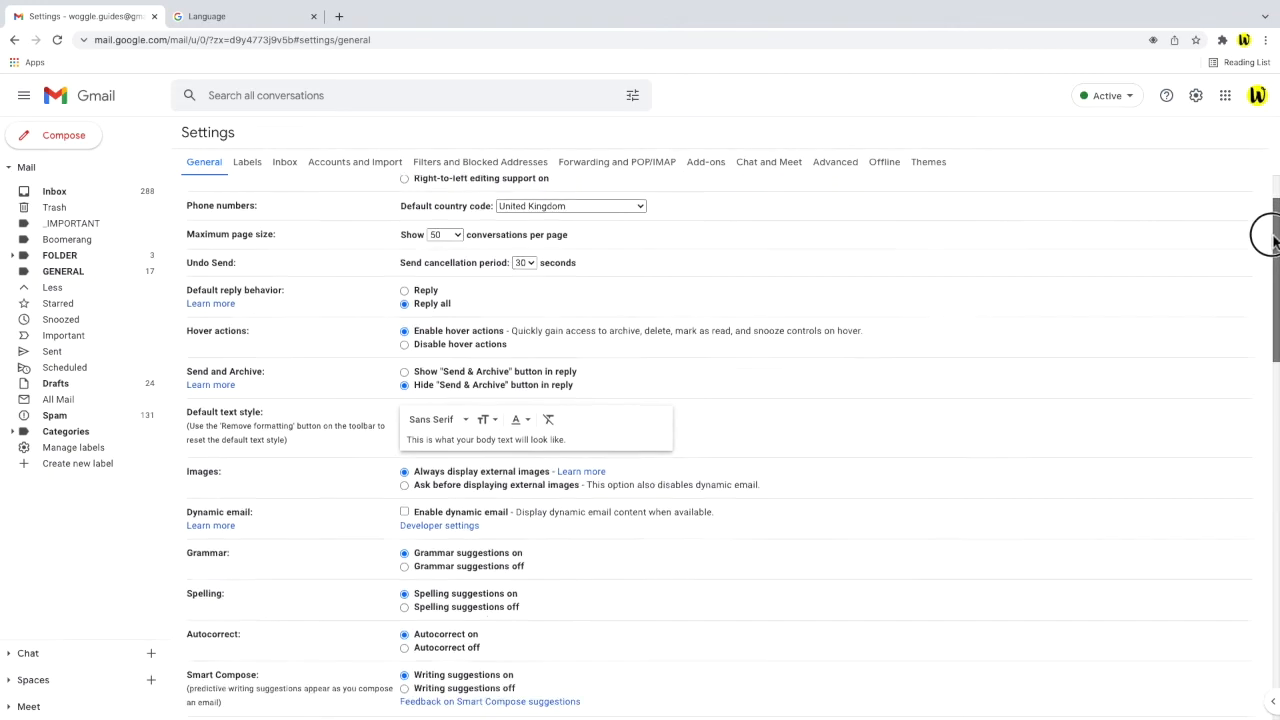
scroll(down, 3)
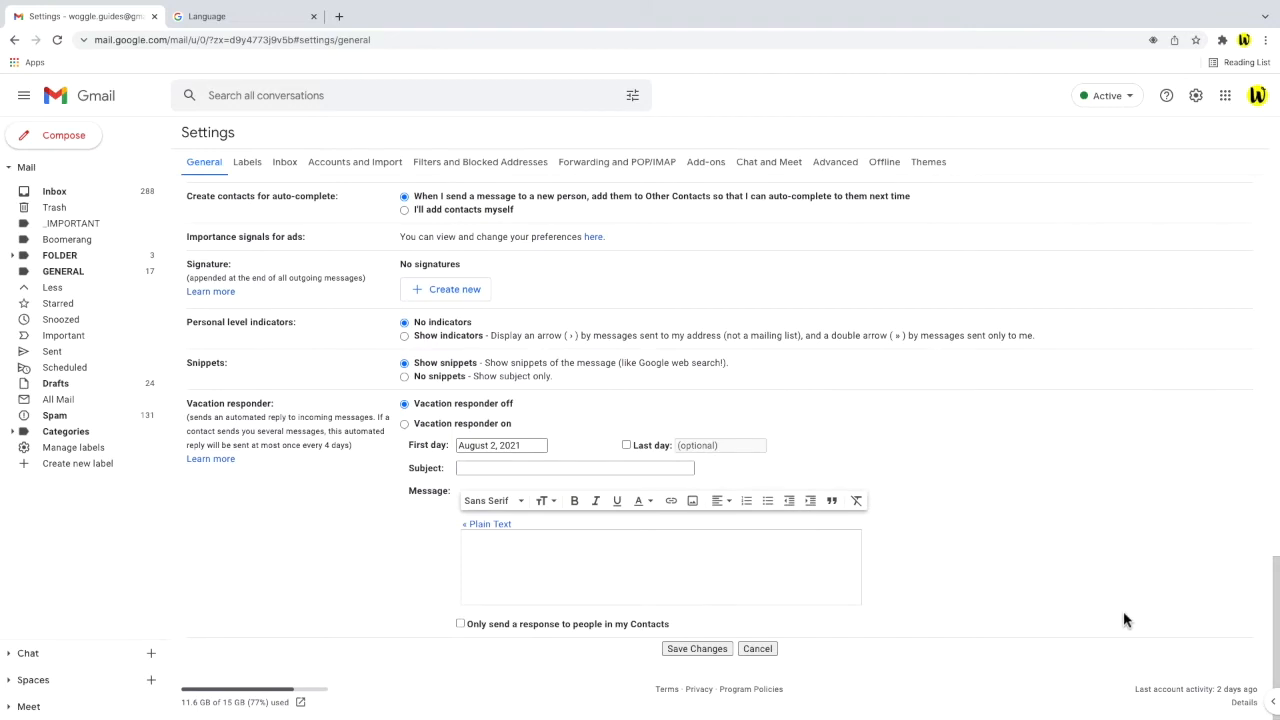
mouse_move(724, 664)
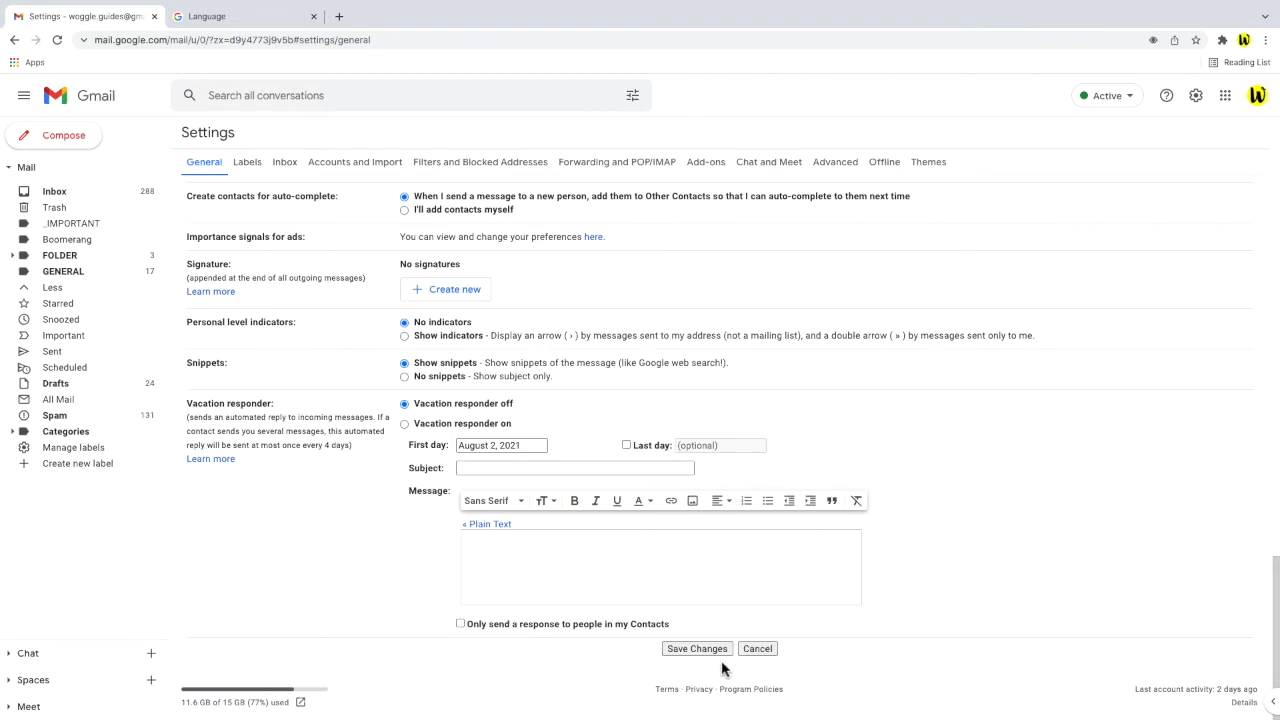
click(696, 648)
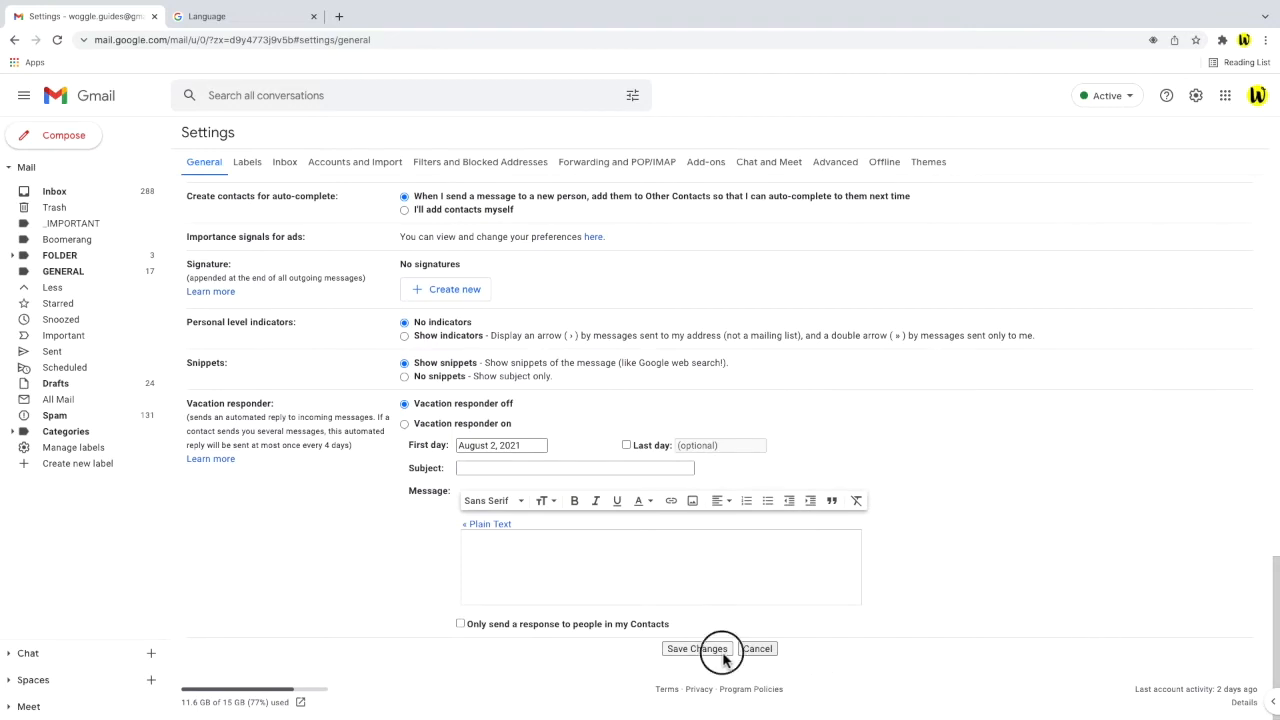
click(696, 648)
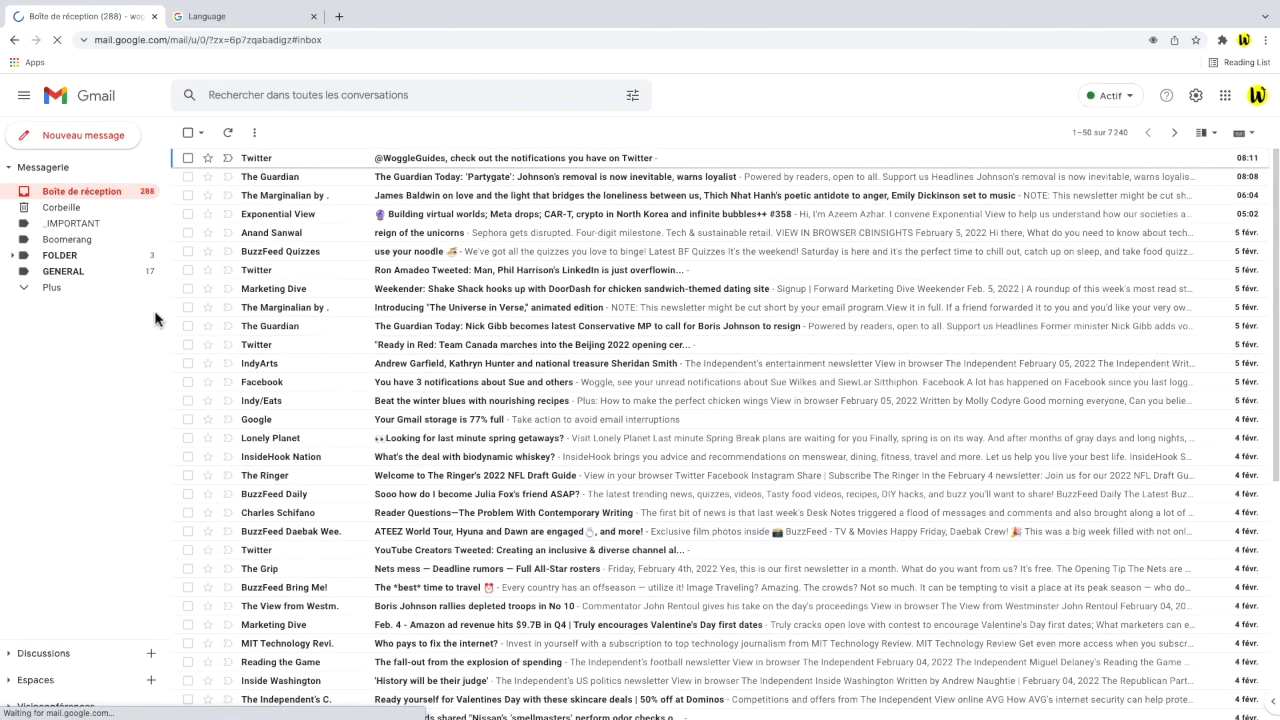
Expand 'Plus' in the sidebar to show Messages envoyés and Brouillons.
click(52, 288)
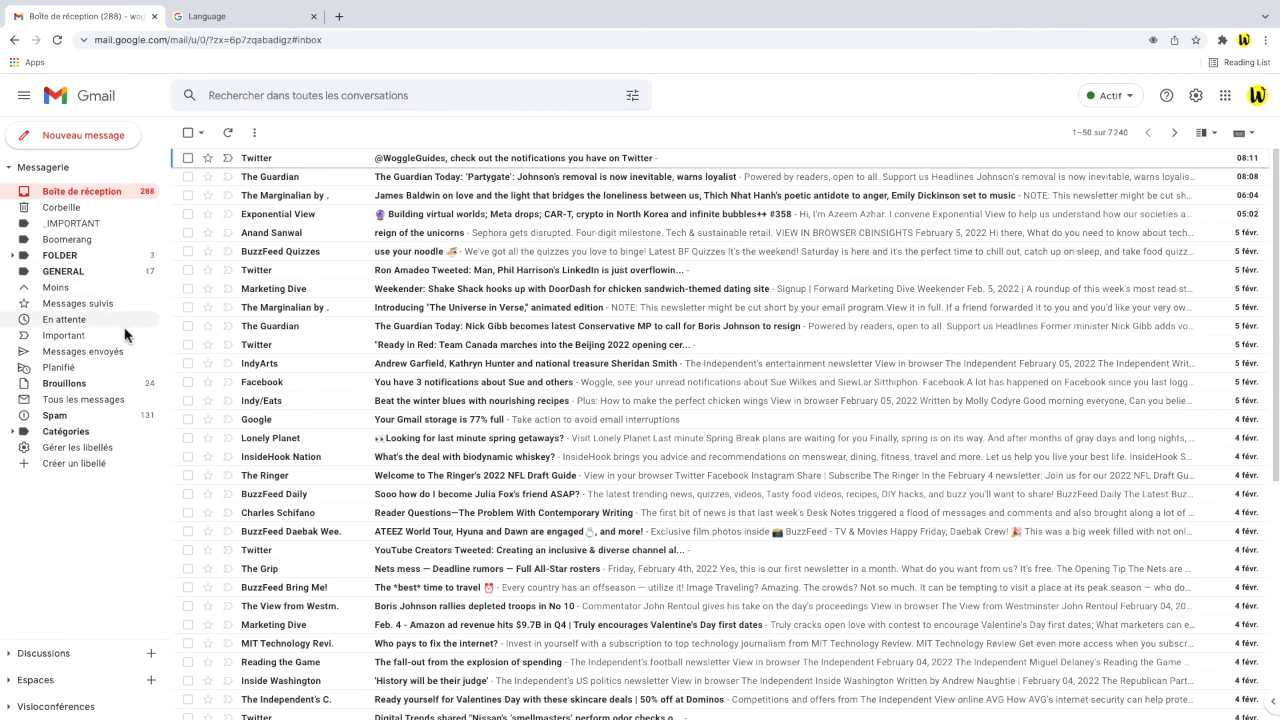
mouse_move(112, 490)
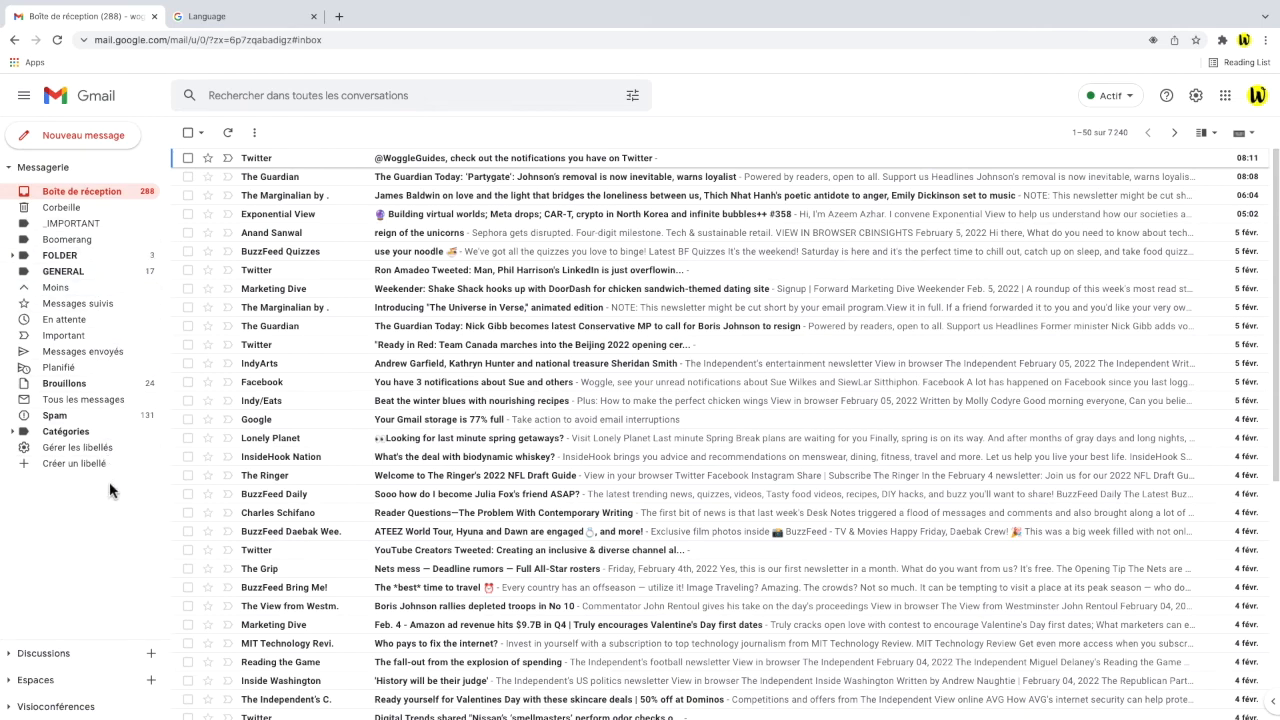